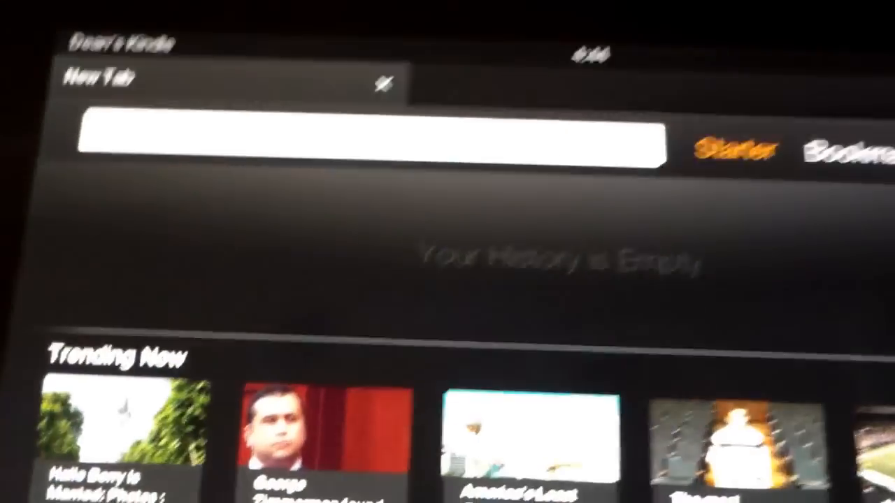
Search the web for "4shared" from the address bar and load the Bing results
{"action": "left_click", "coordinate": [370, 137]}
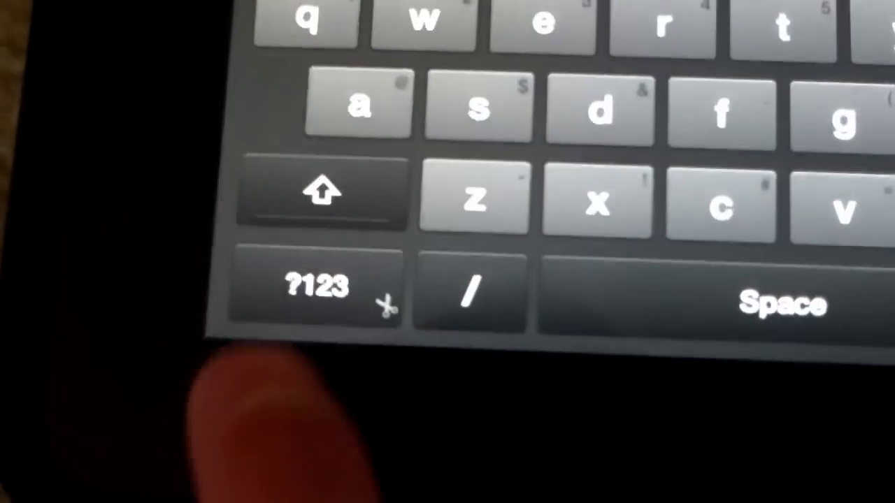
{"action": "left_click", "coordinate": [316, 288]}
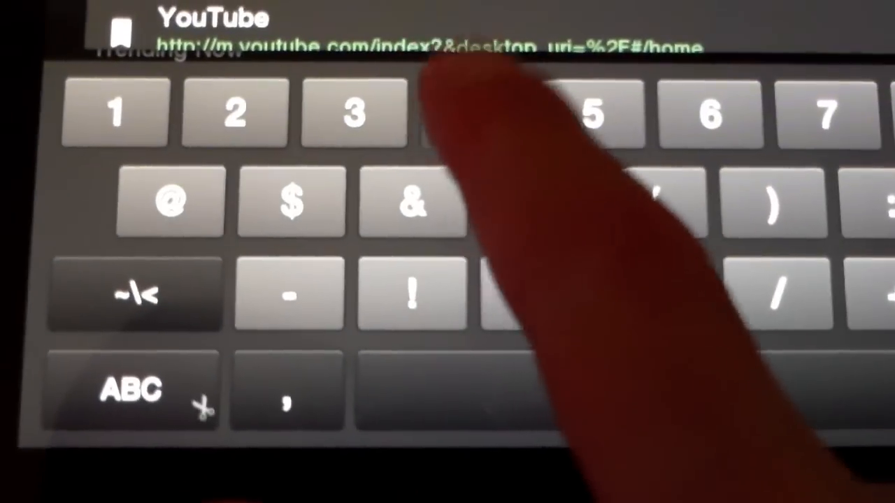
{"action": "left_click", "coordinate": [133, 388]}
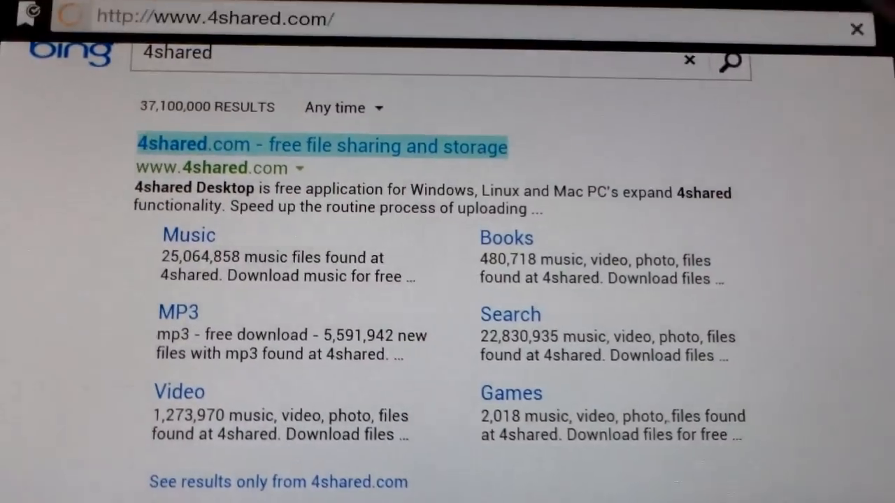
{"action": "left_click", "coordinate": [321, 146]}
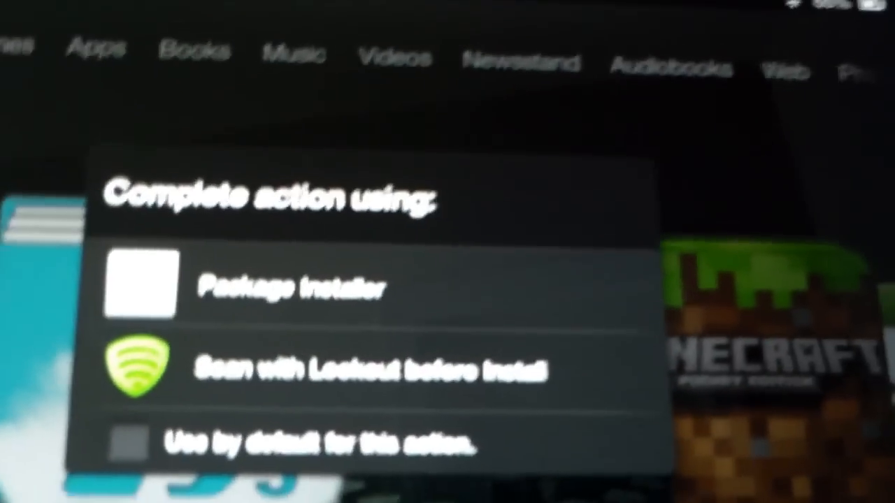
Hand the downloaded APK to Package Installer and confirm installing Instagram
{"action": "left_click", "coordinate": [139, 286]}
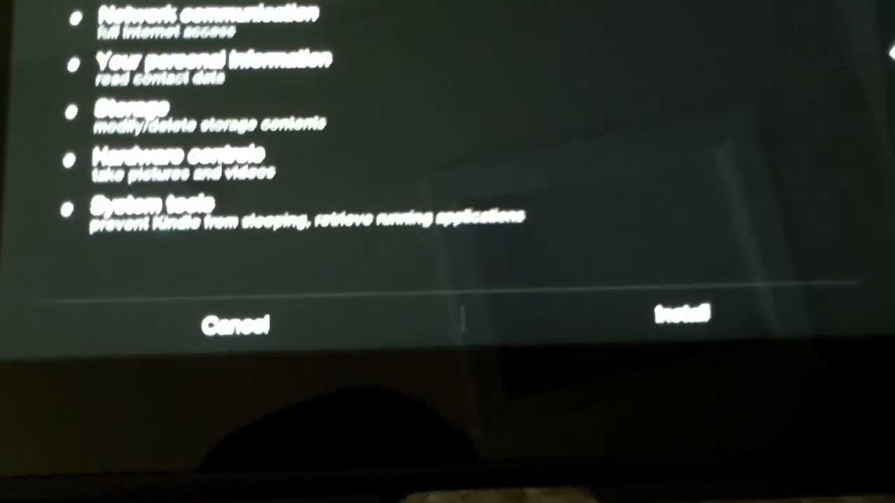
{"action": "left_click", "coordinate": [679, 324]}
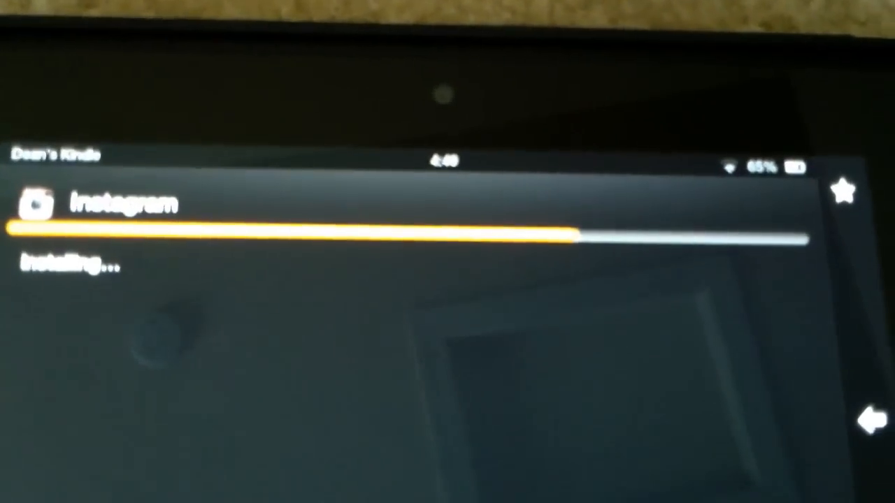